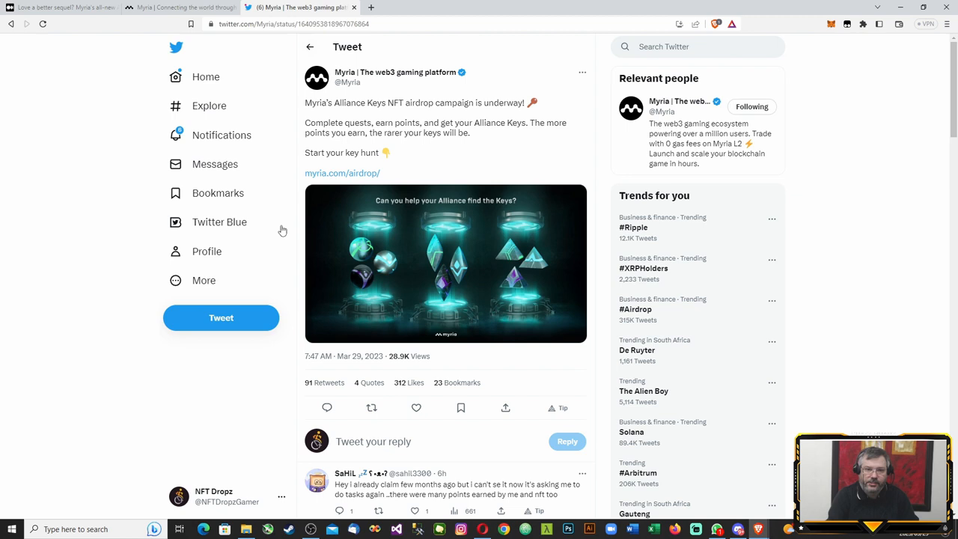
mouse_move(408, 196)
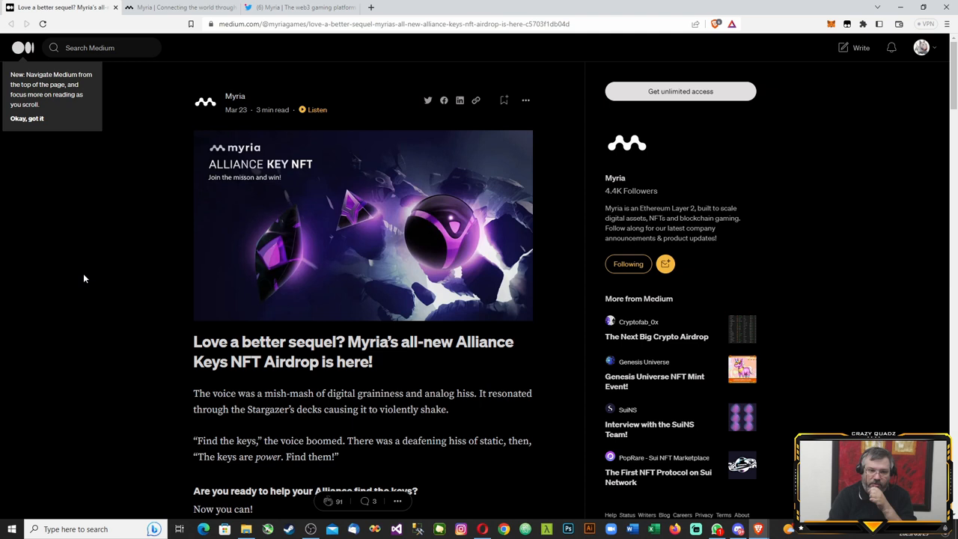
mouse_move(78, 312)
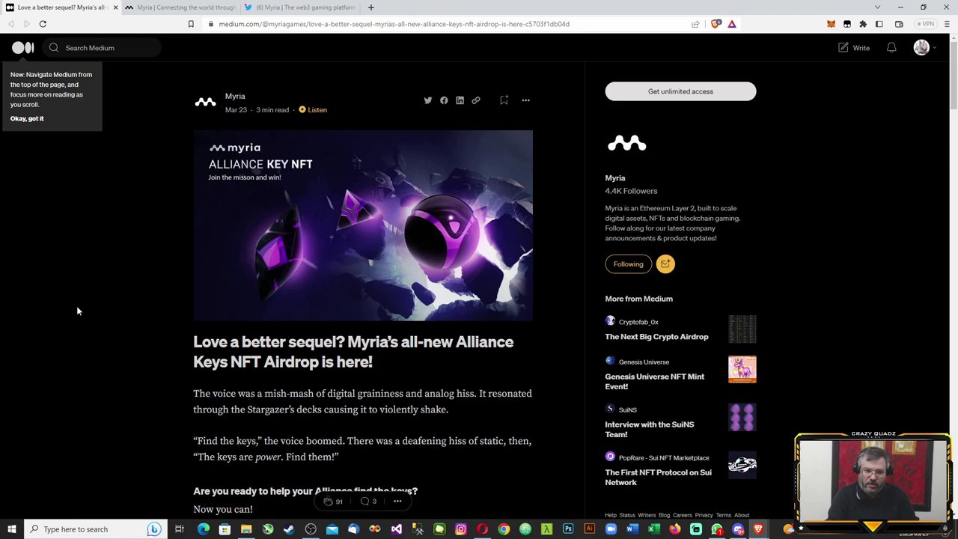
- Scroll past the article title to the March 23–May 23, 2023 campaign dates
scroll("down", 3)
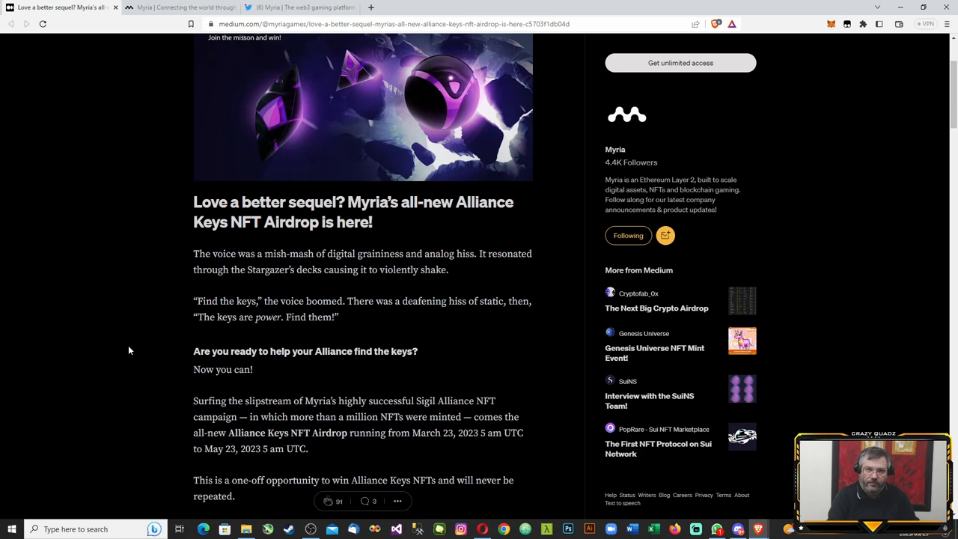
mouse_move(344, 342)
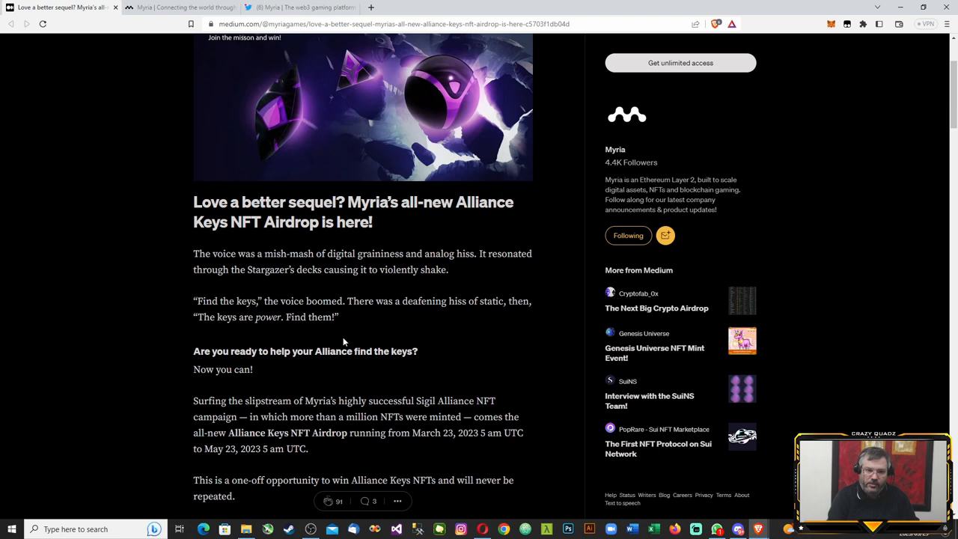
mouse_move(275, 395)
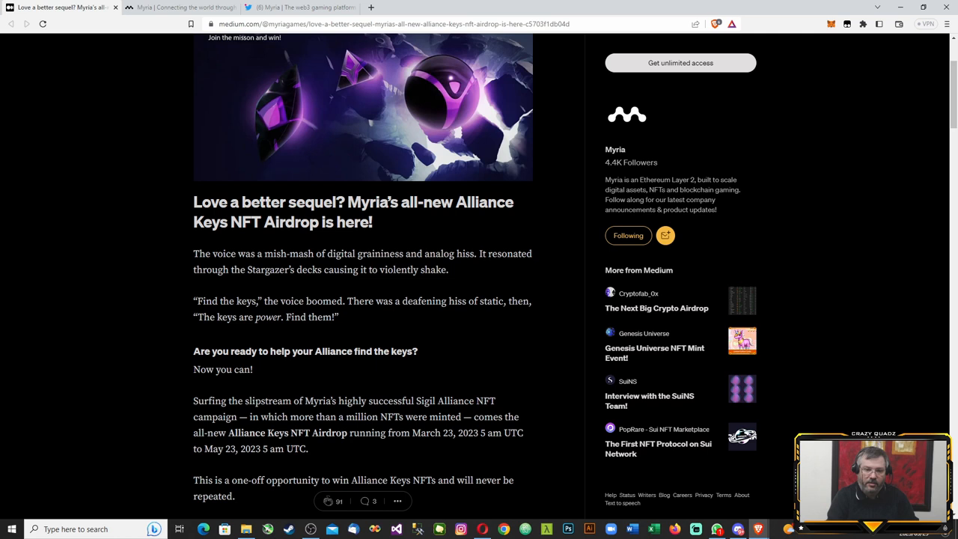
mouse_move(292, 470)
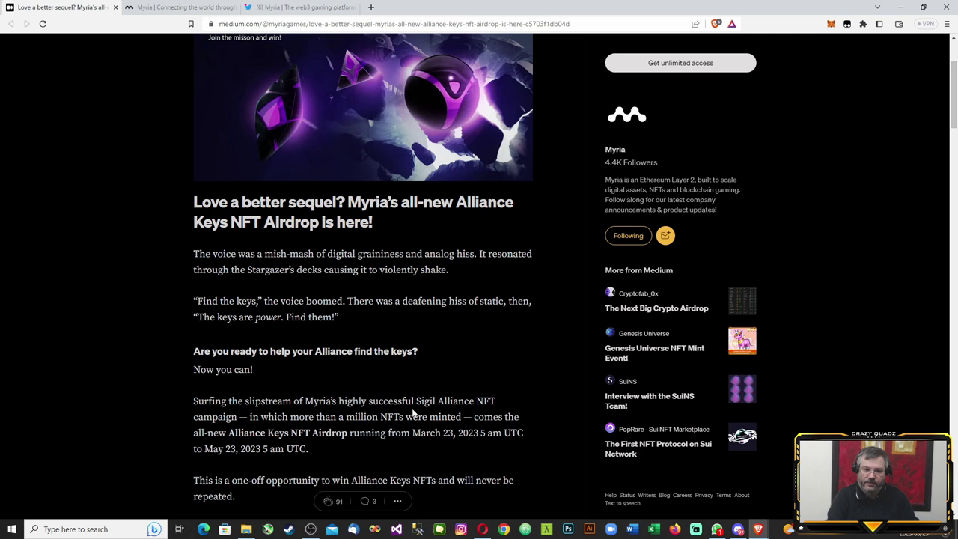
- Scroll to 'Here's how it works': missions earn common keys, fragments combine into rarer keys
scroll("down", 3)
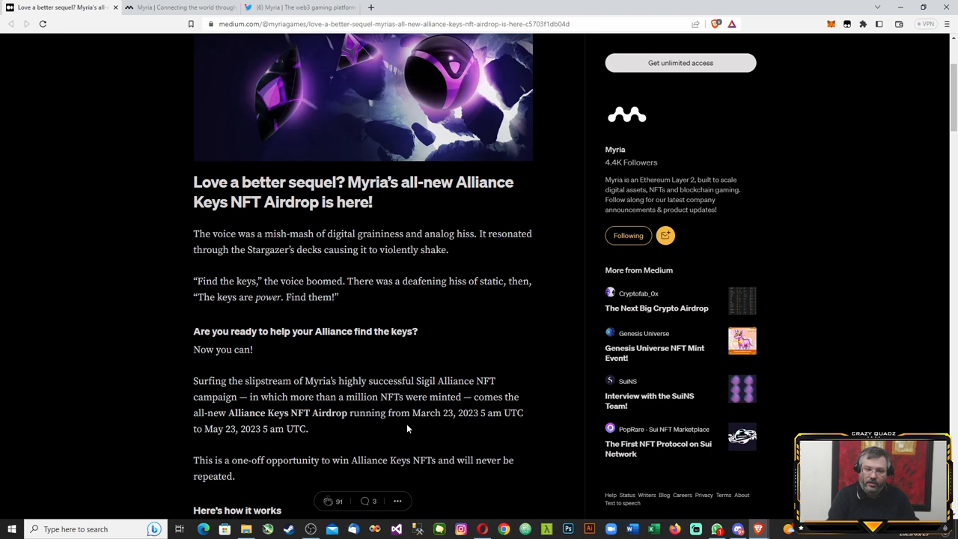
scroll("down", 3)
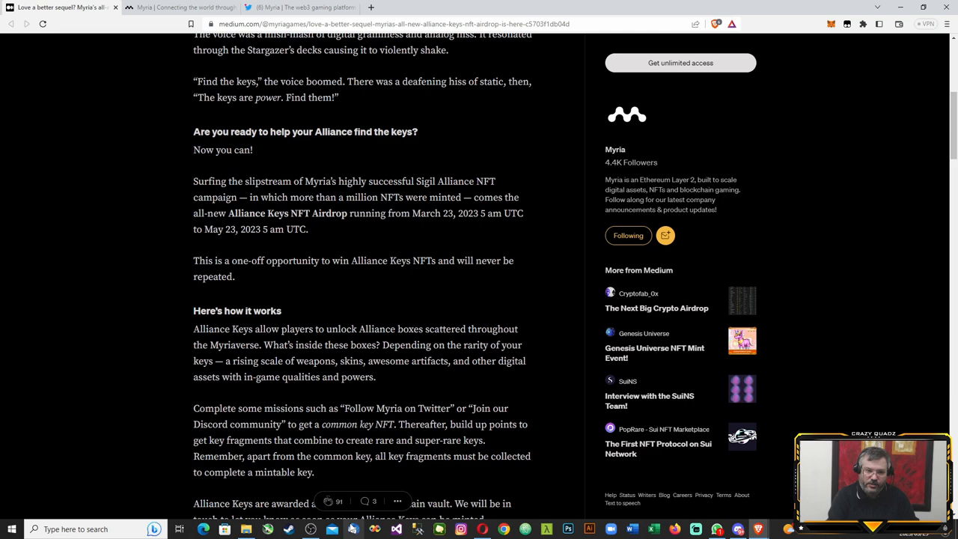
scroll("down", 3)
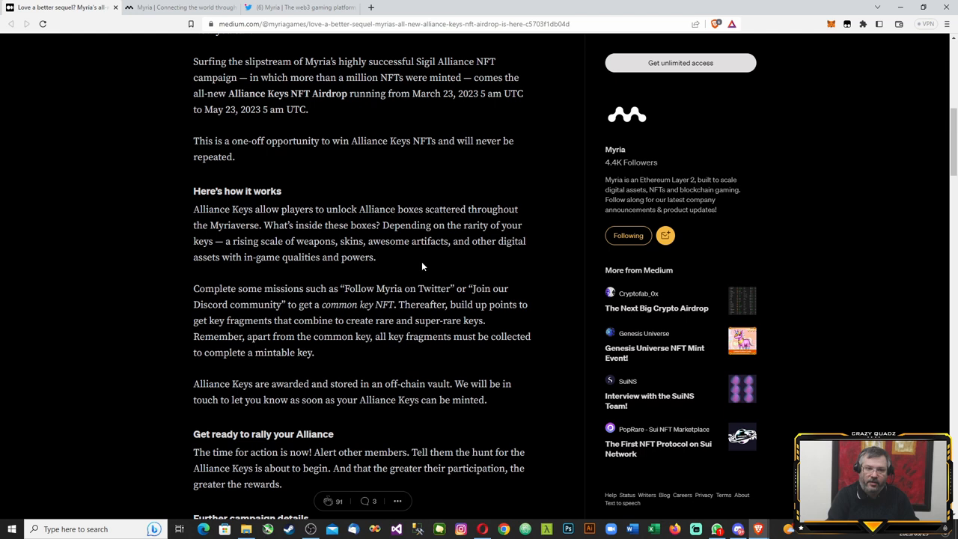
mouse_move(412, 286)
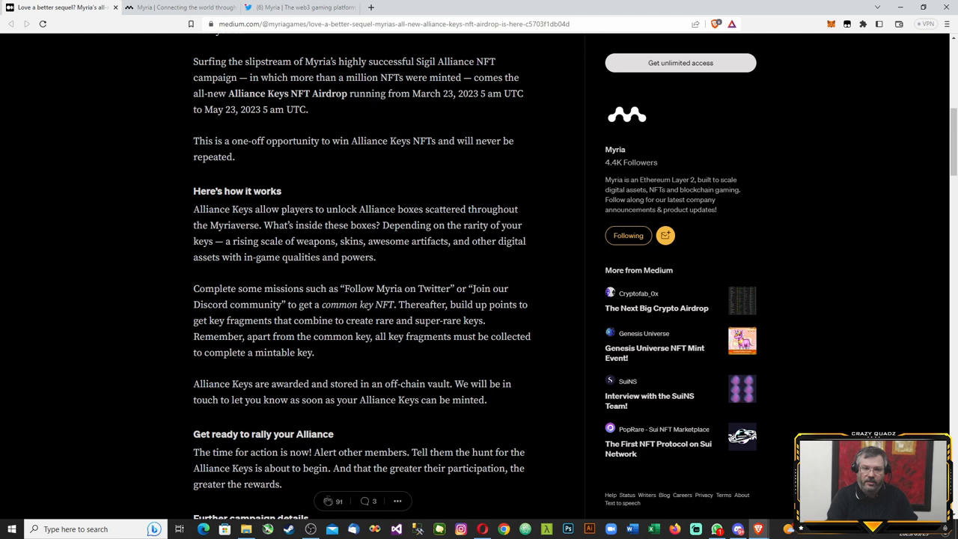
mouse_move(312, 367)
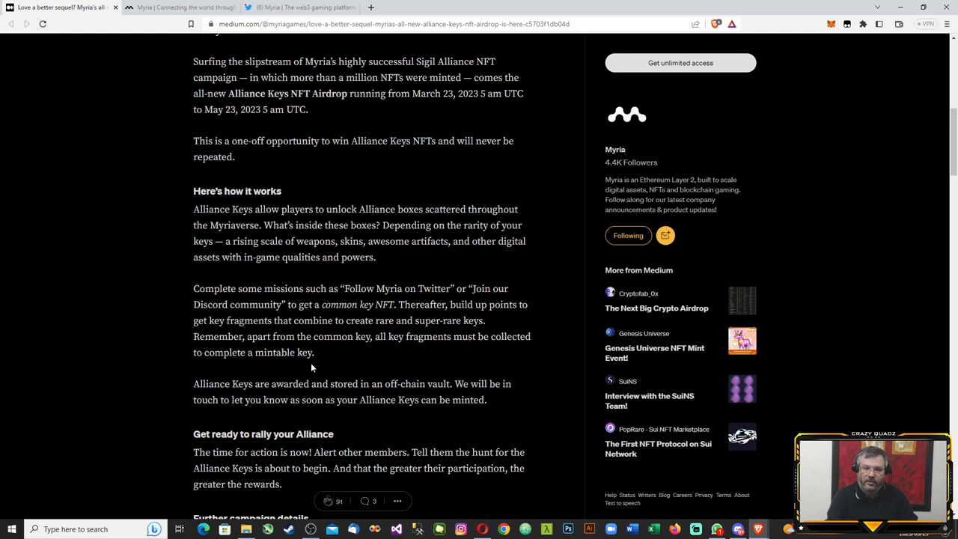
mouse_move(367, 425)
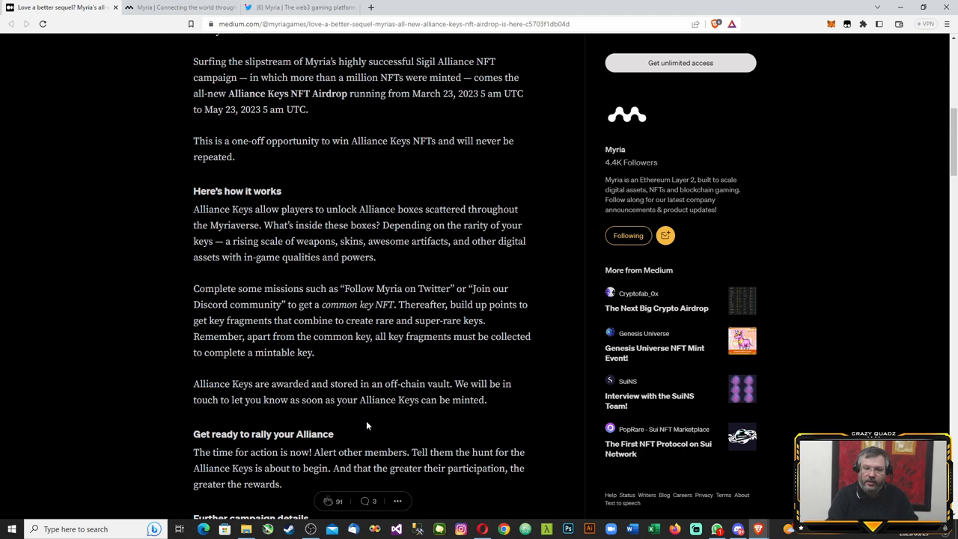
mouse_move(402, 415)
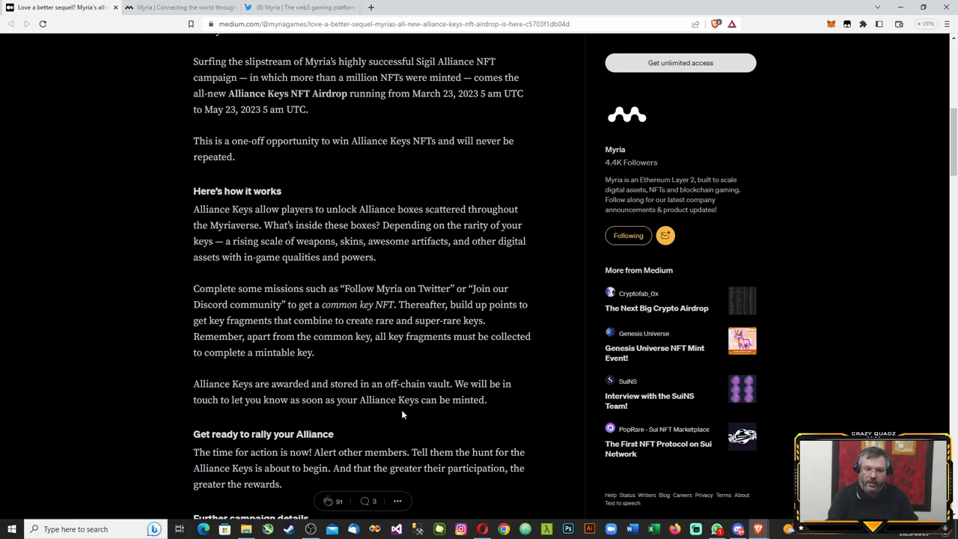
mouse_move(451, 434)
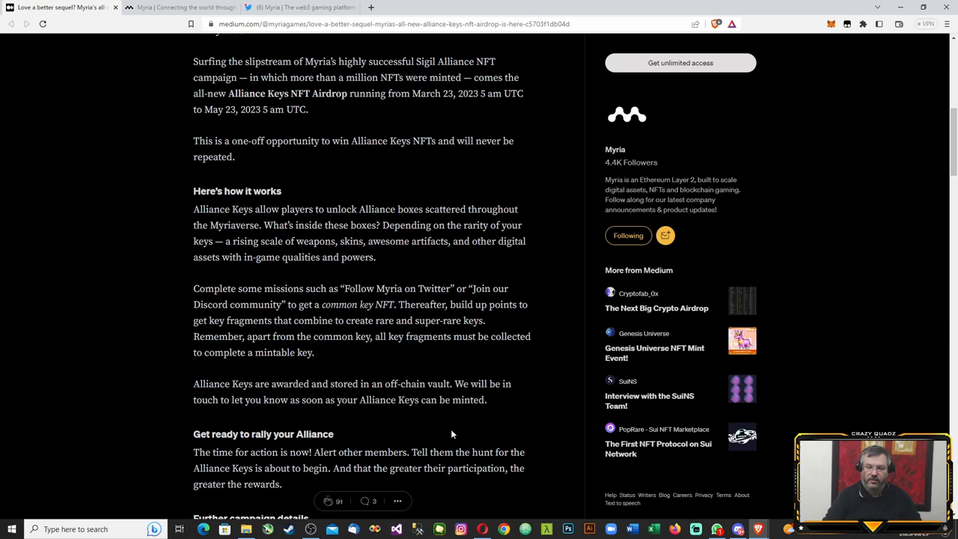
- Scroll to 'Further campaign details' and its Discord, Twitter and invite quest list
scroll("down", 3)
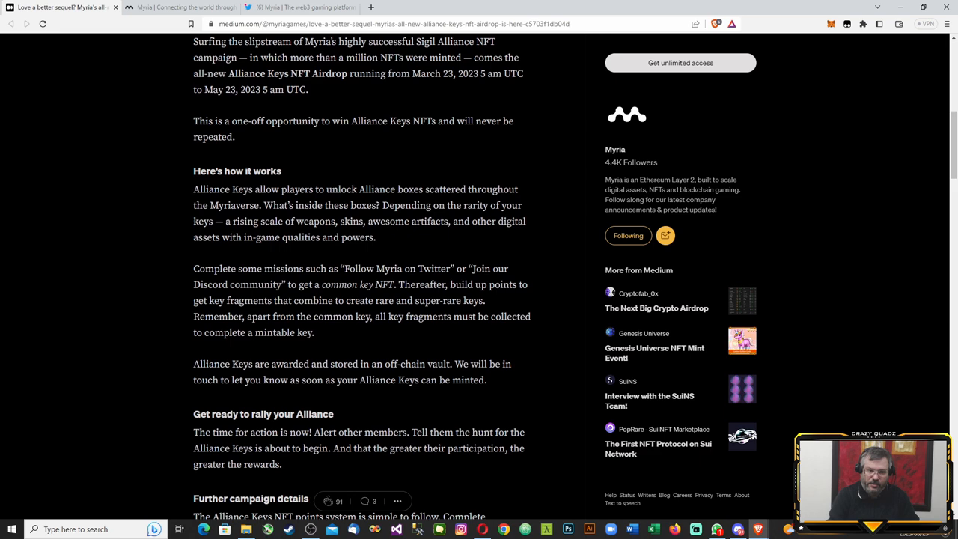
scroll("down", 3)
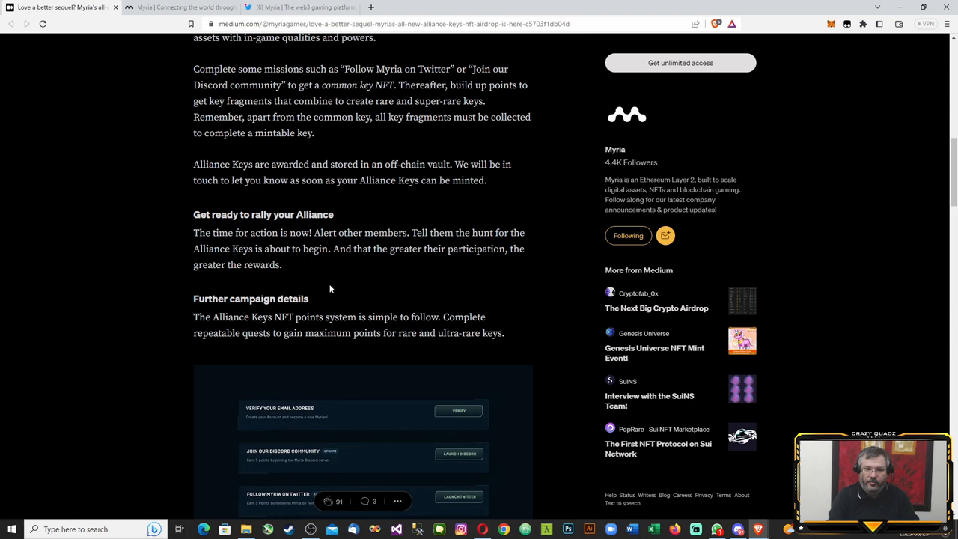
scroll("down", 3)
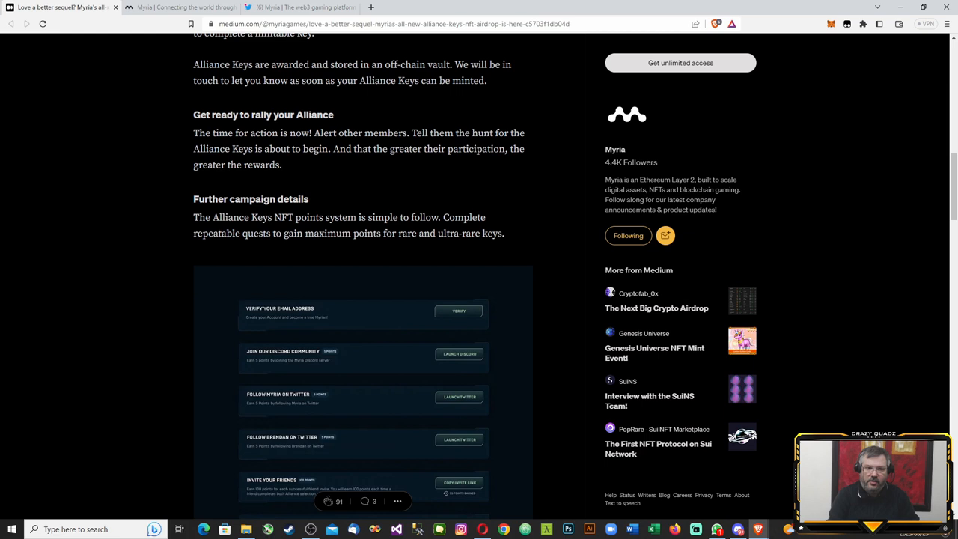
mouse_move(334, 260)
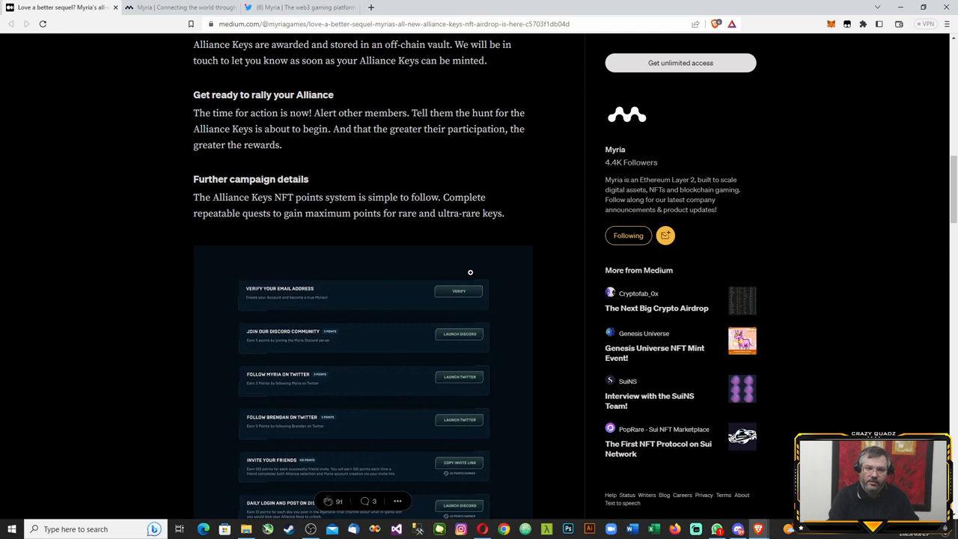
scroll("down", 3)
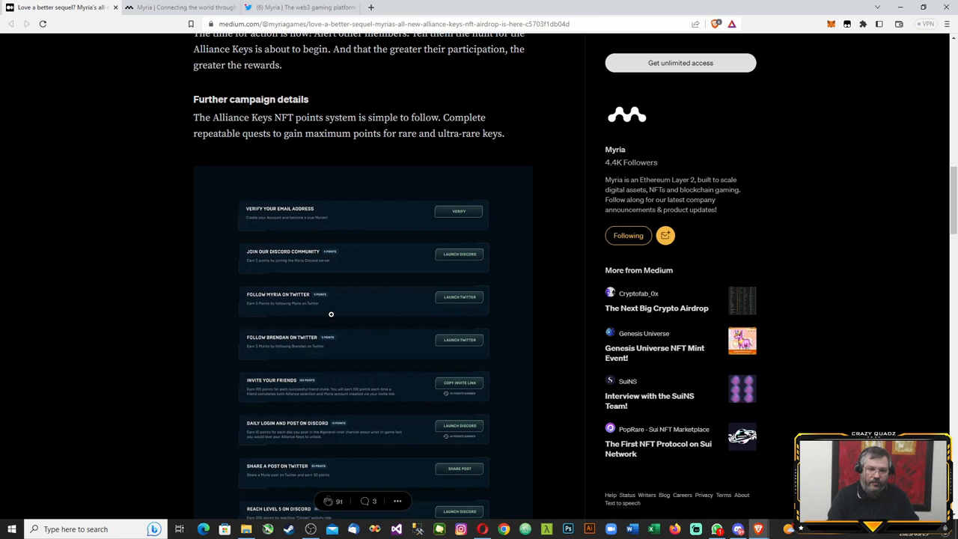
mouse_move(322, 397)
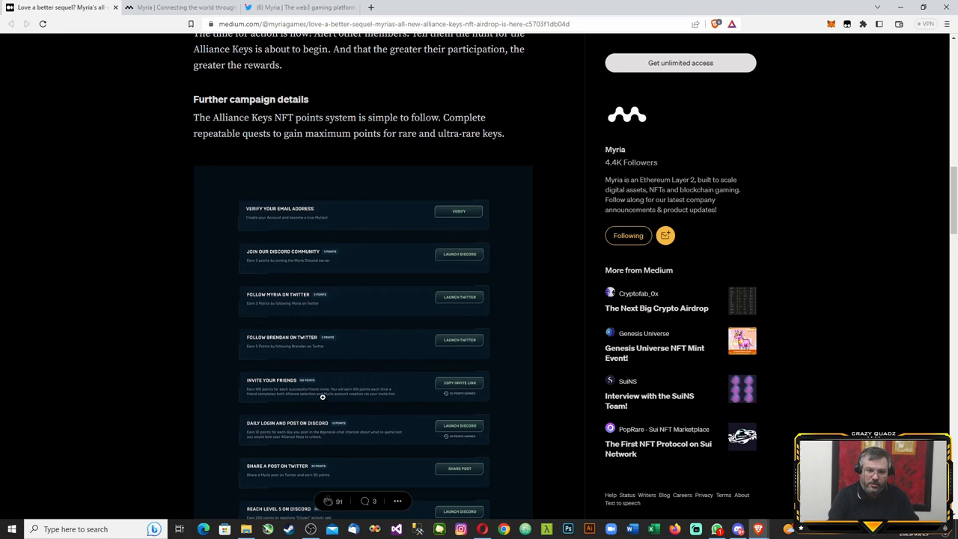
scroll("down", 3)
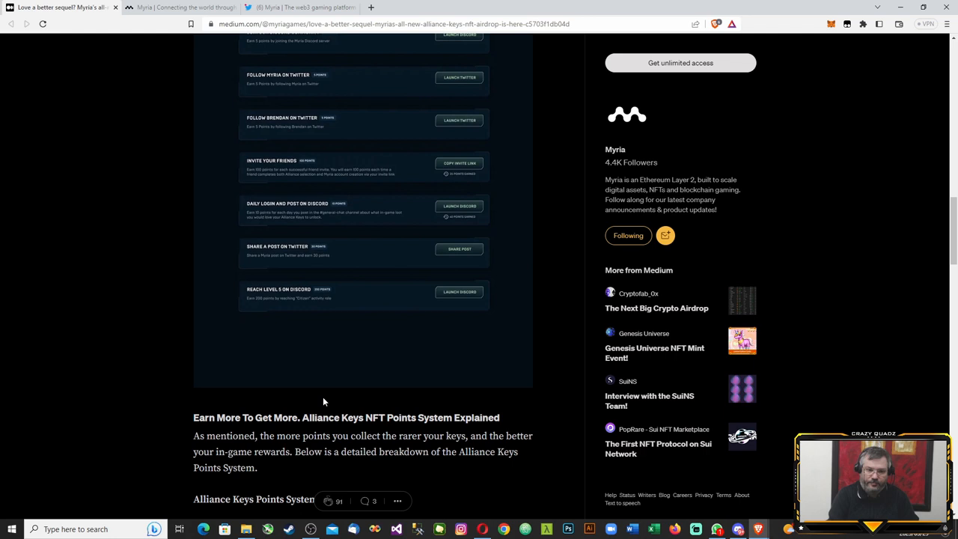
scroll("down", 3)
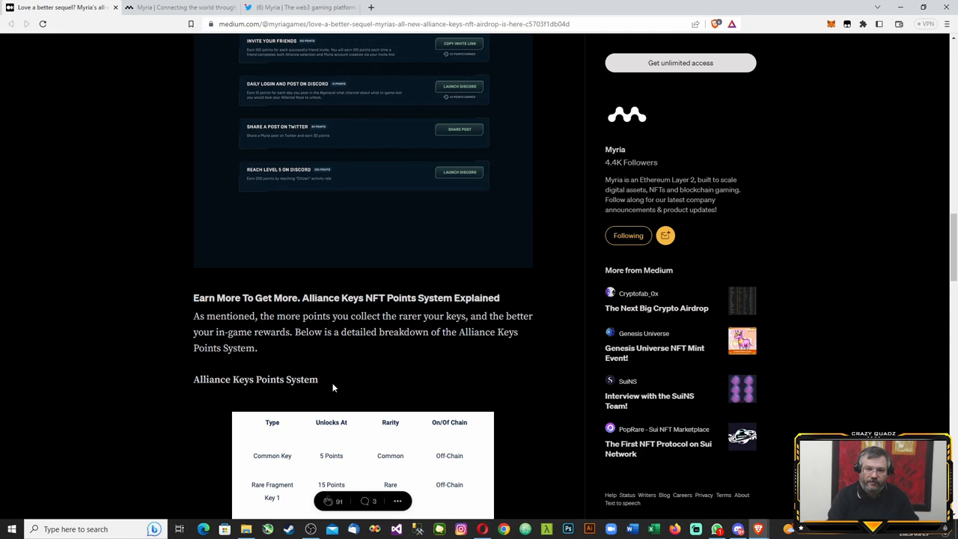
mouse_move(397, 358)
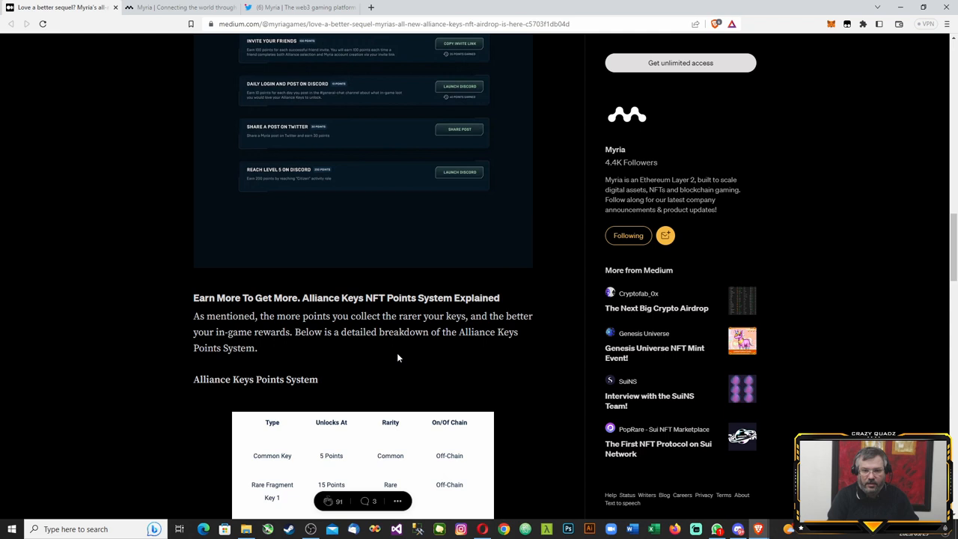
mouse_move(455, 345)
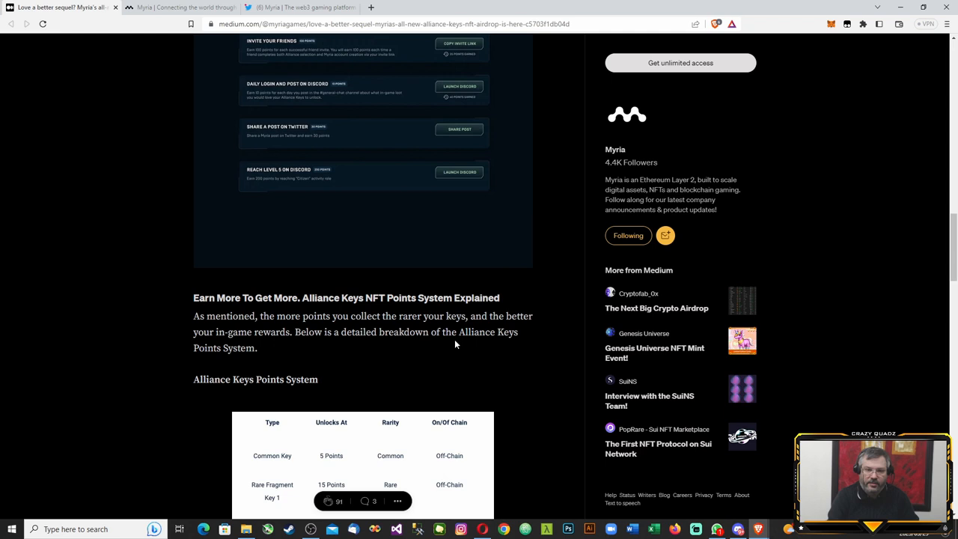
scroll("down", 3)
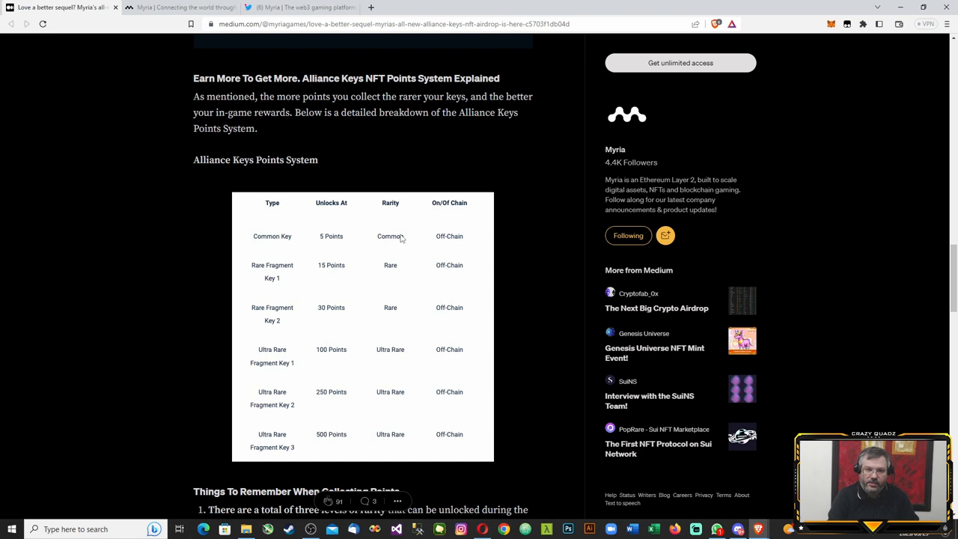
mouse_move(272, 322)
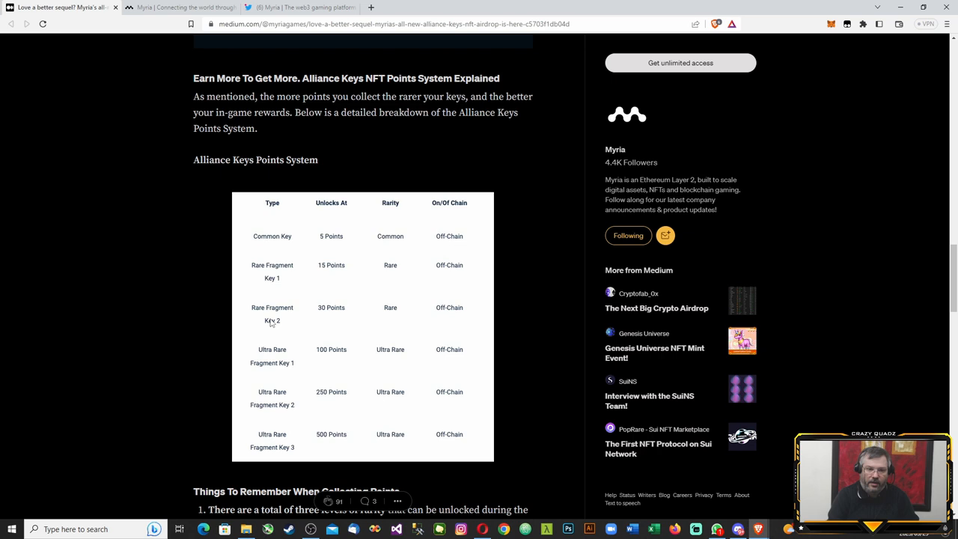
mouse_move(332, 301)
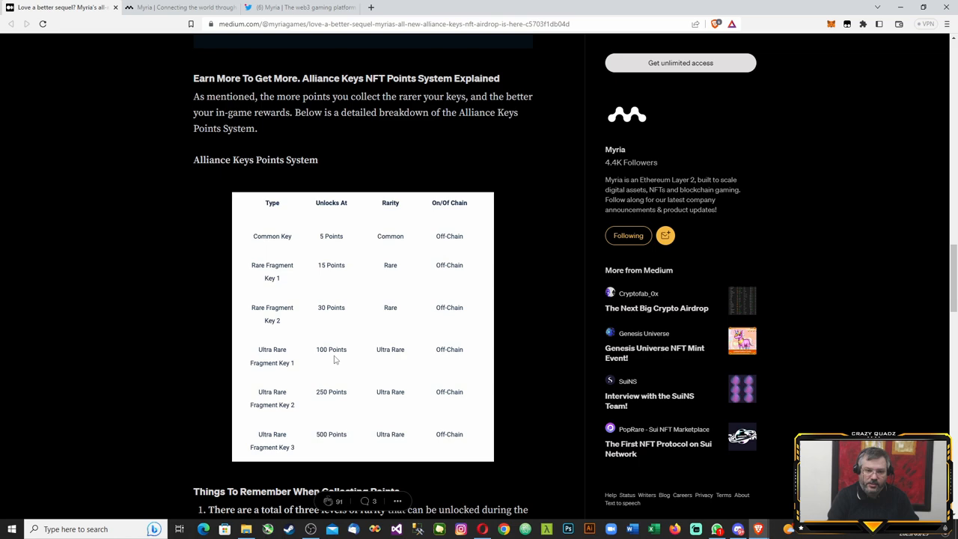
scroll("down", 3)
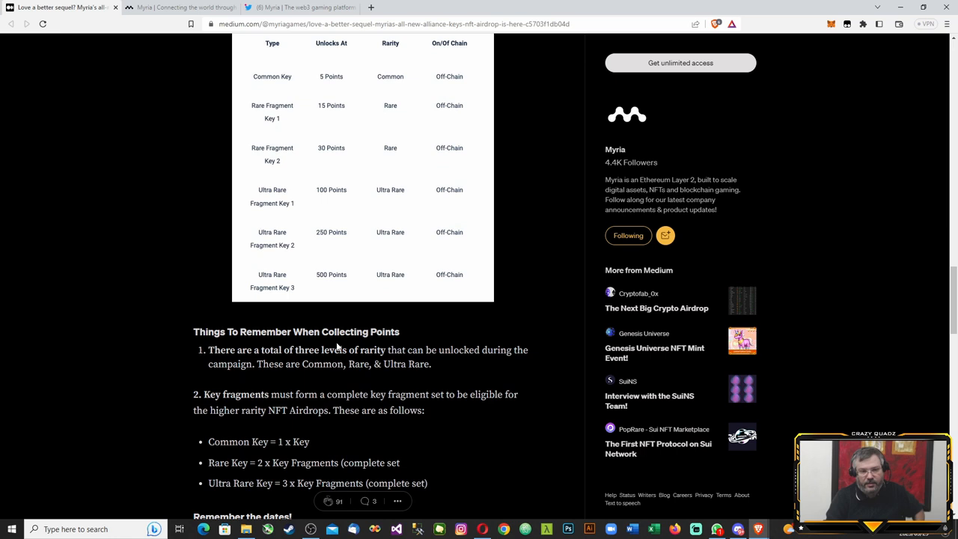
mouse_move(302, 434)
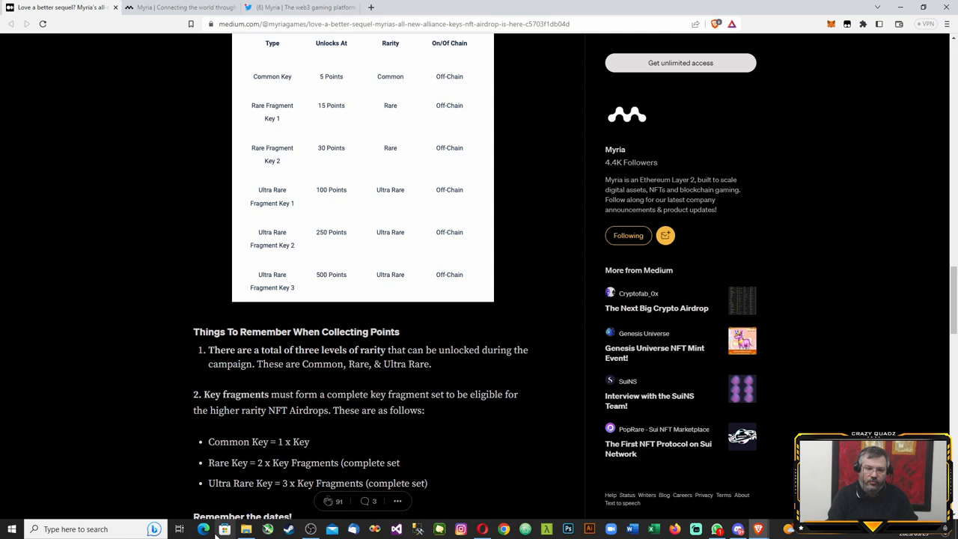
scroll("down", 3)
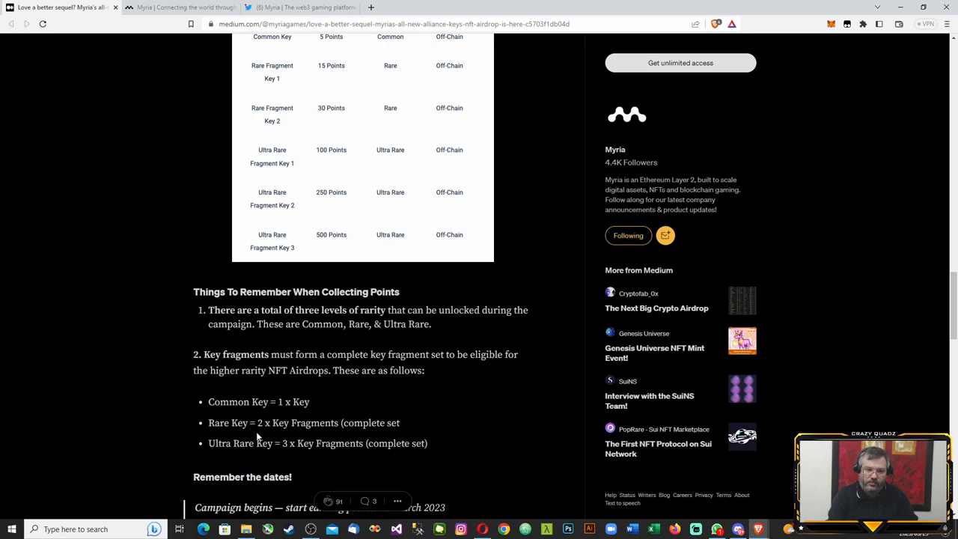
scroll("down", 3)
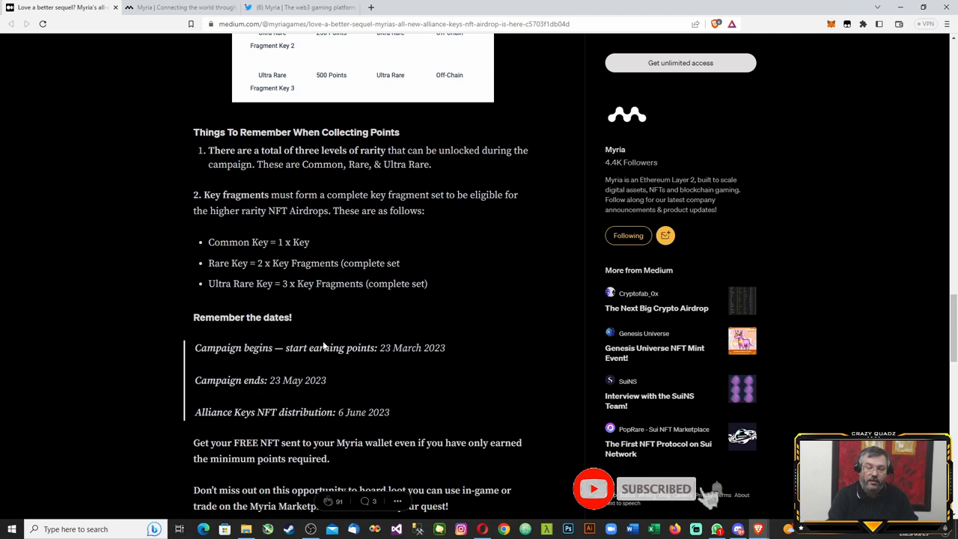
mouse_move(403, 366)
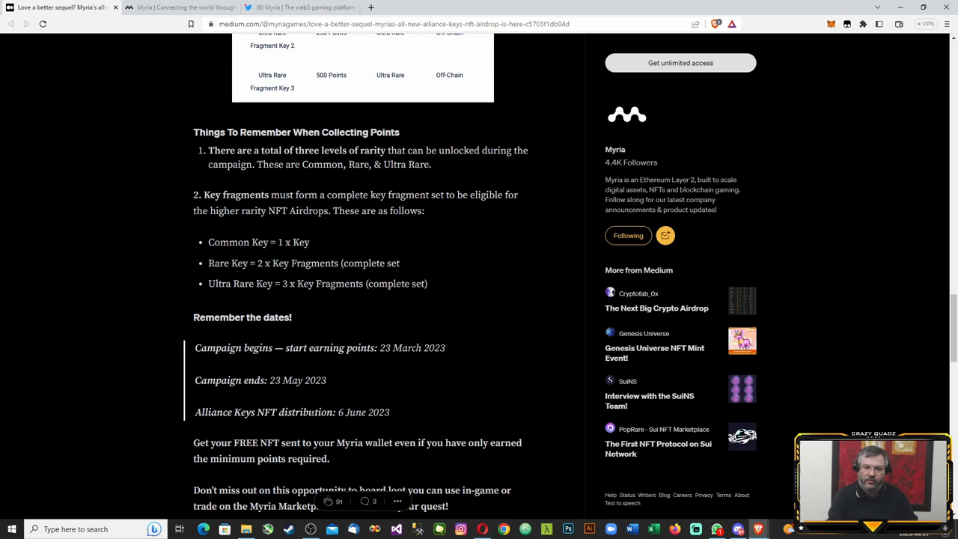
scroll("down", 3)
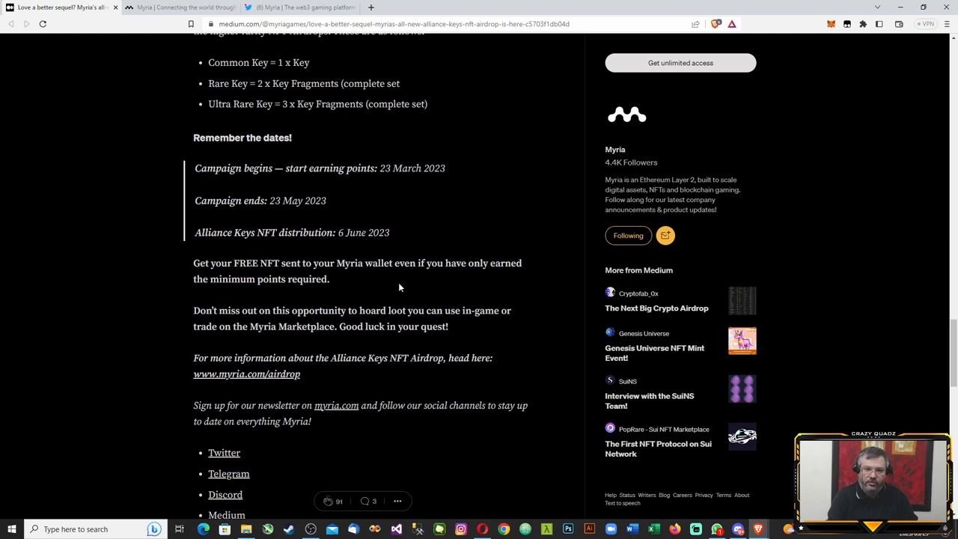
mouse_move(396, 420)
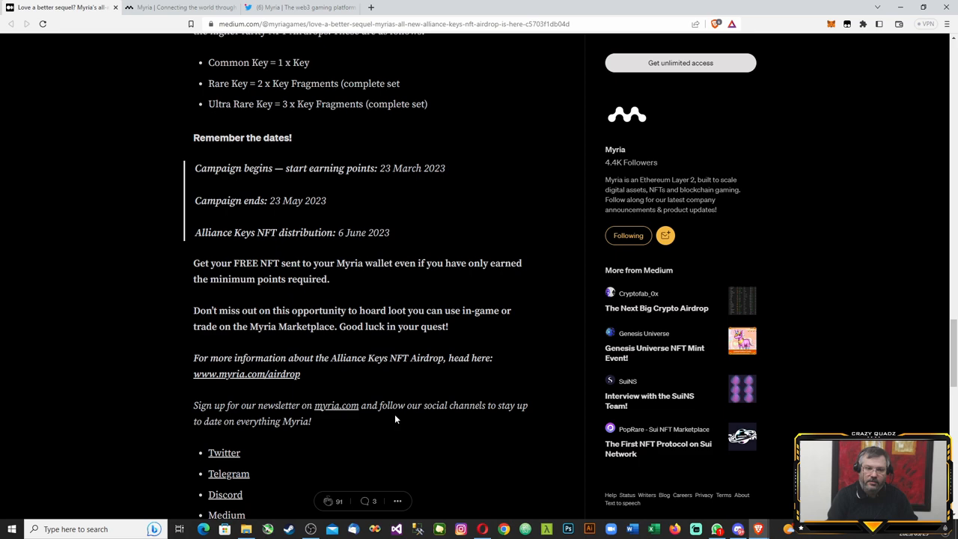
scroll("up", 3)
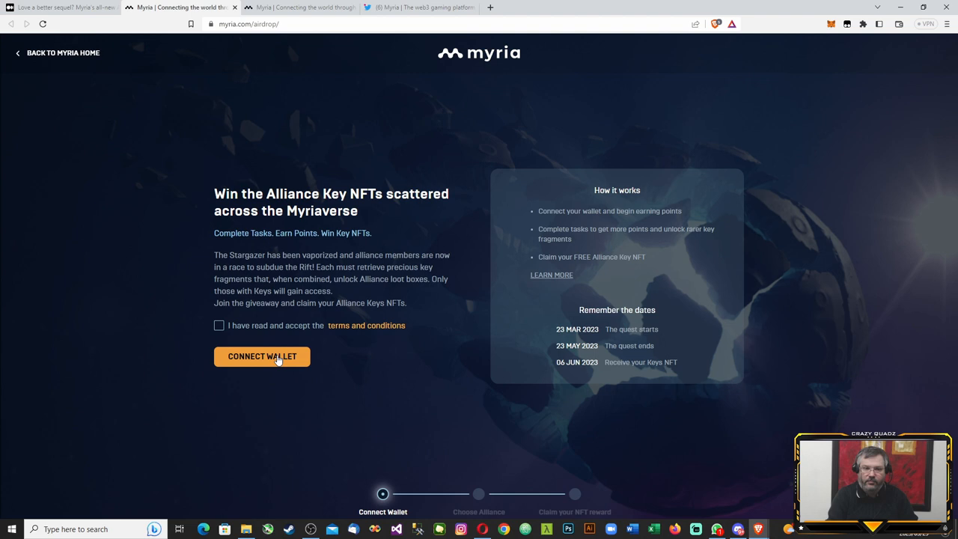
- Connect the wallet to reach the zero-point dashboard, then start the Discord mission
left_click(262, 357)
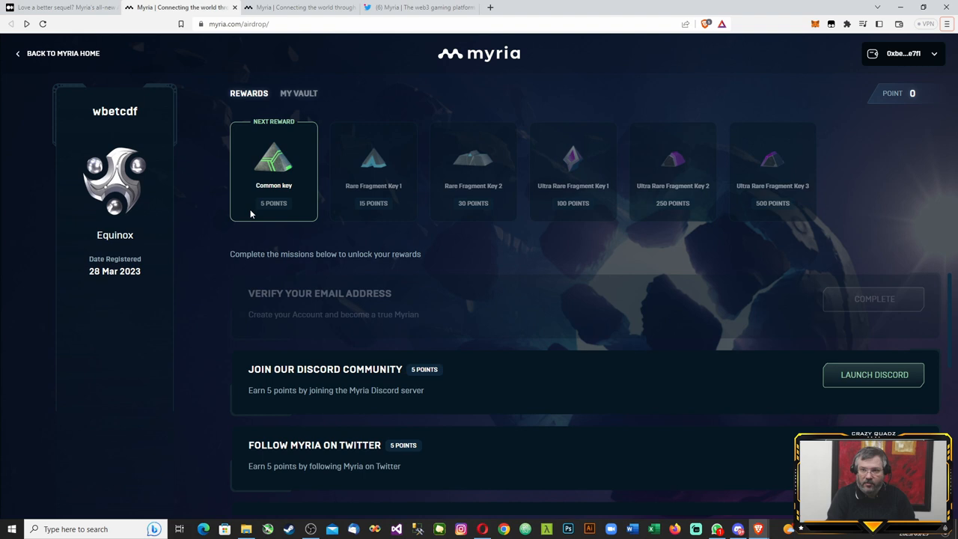
mouse_move(411, 304)
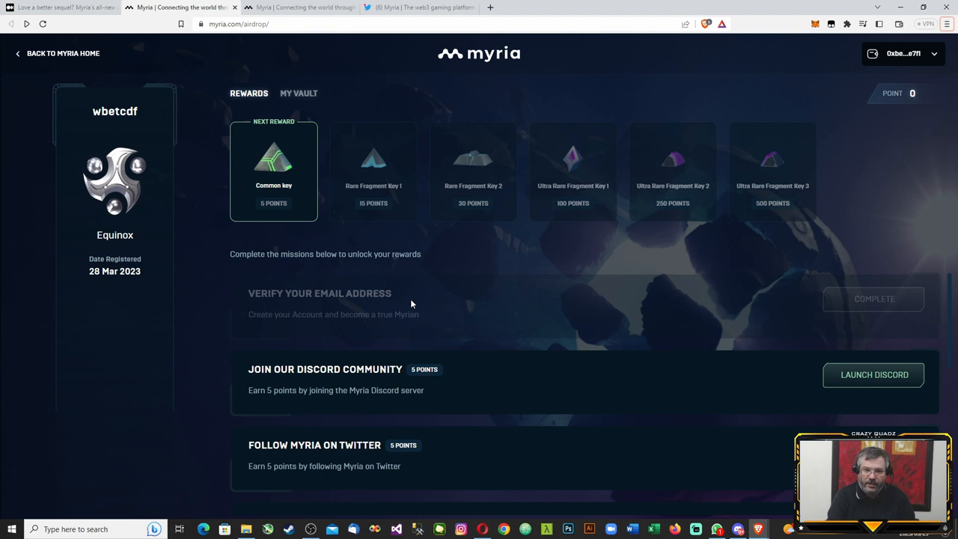
mouse_move(565, 229)
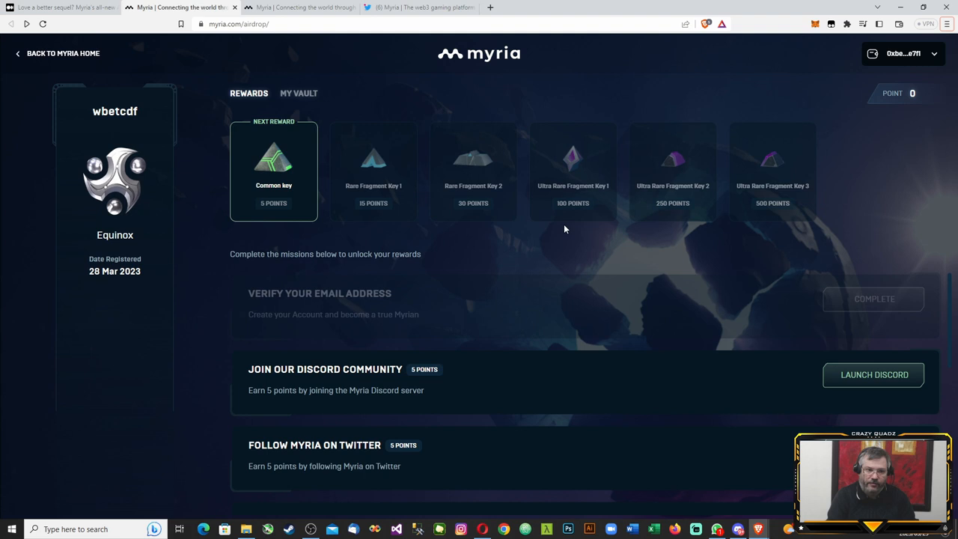
mouse_move(859, 318)
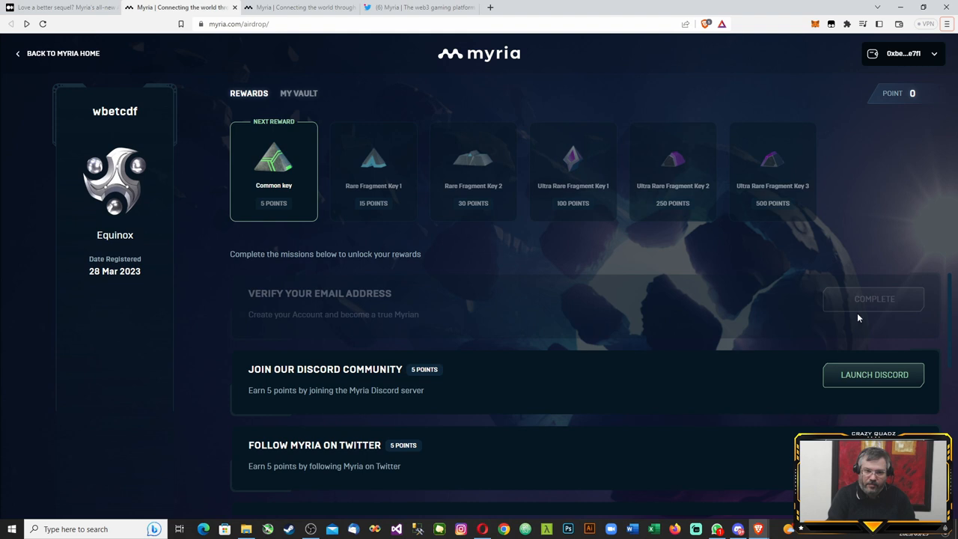
mouse_move(874, 375)
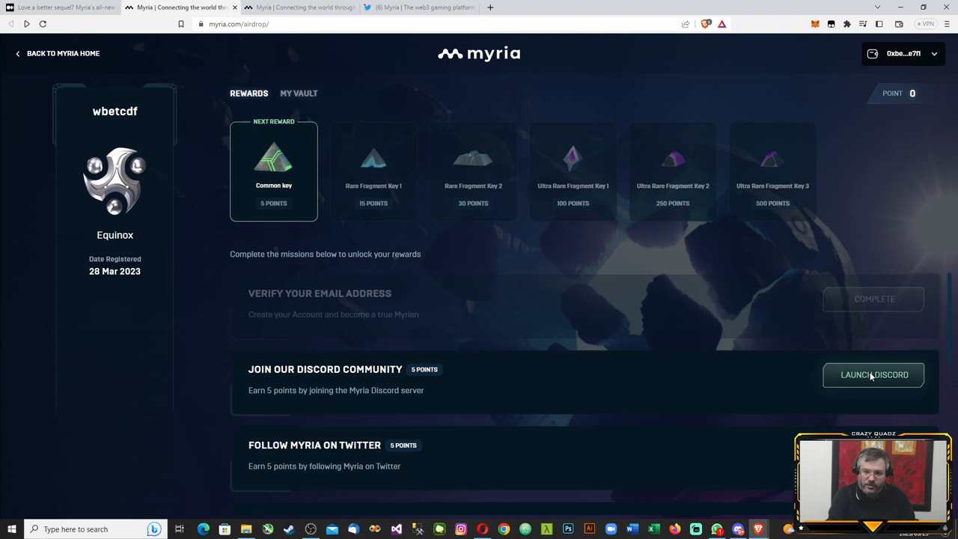
left_click(874, 374)
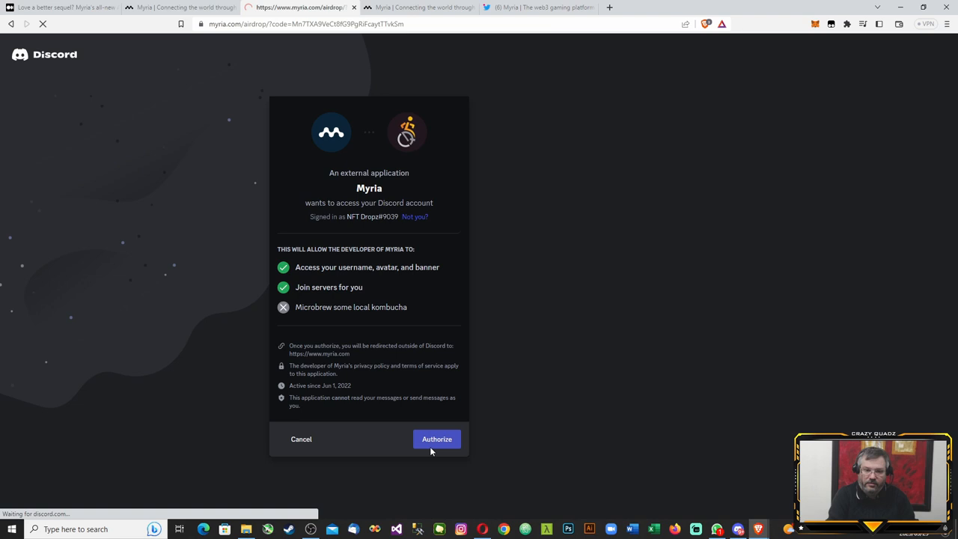
- Authorize Myria's Discord access, completing the mission with 205 points and four keys claimable
left_click(436, 439)
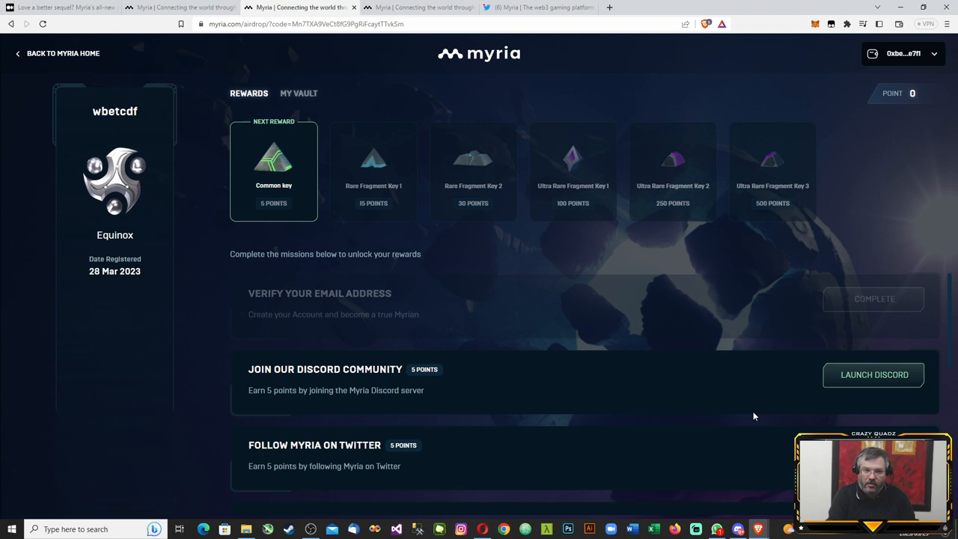
left_click(873, 375)
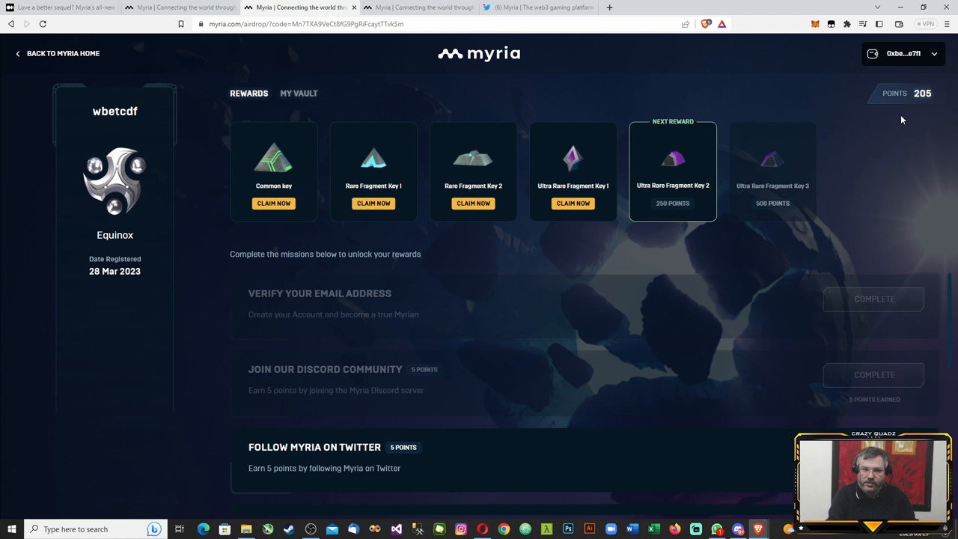
scroll("down", 3)
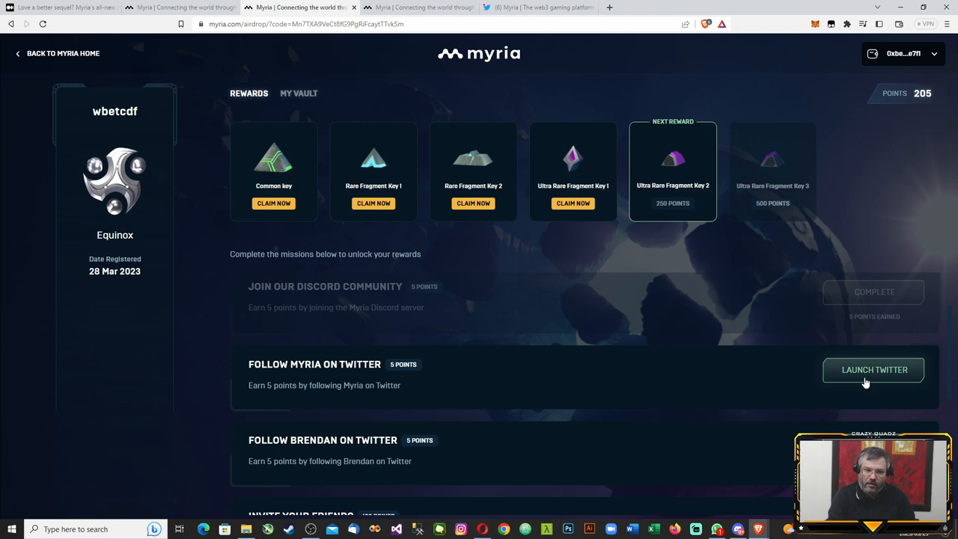
left_click(874, 369)
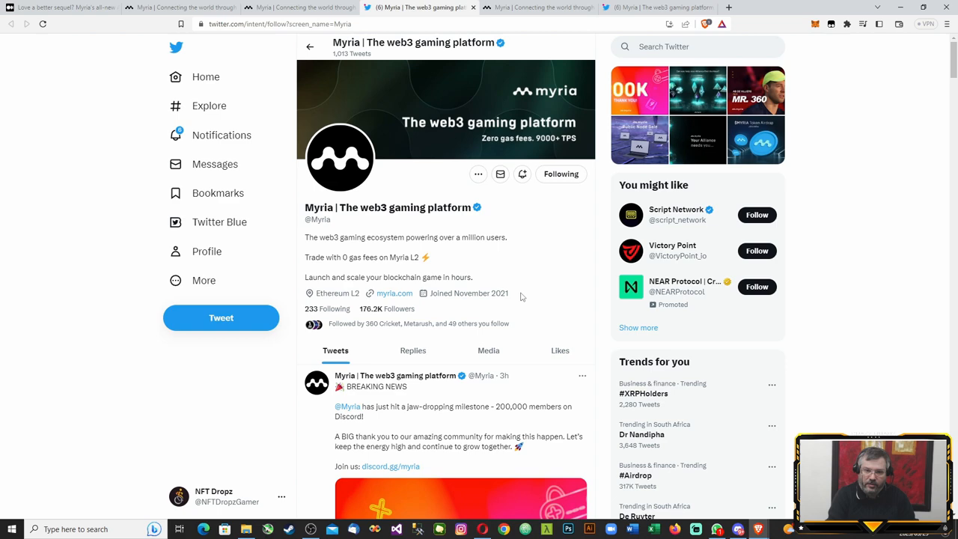
left_click(292, 7)
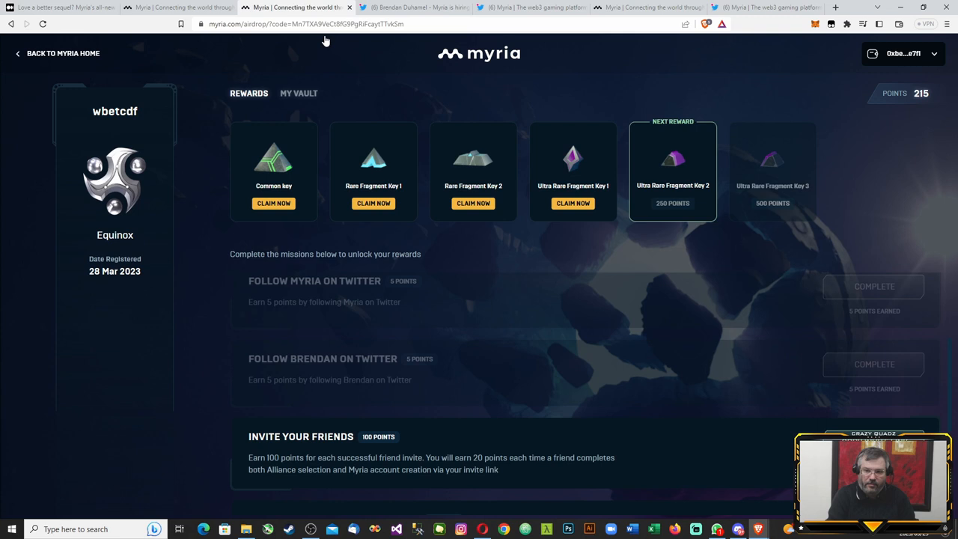
scroll("down", 3)
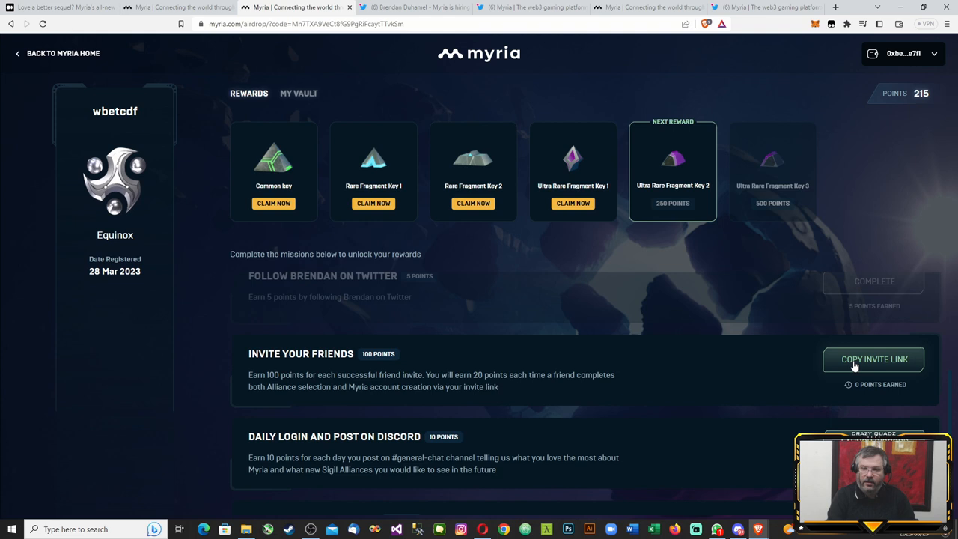
- Copy the personal friend invite link and start the daily Discord post mission
left_click(873, 359)
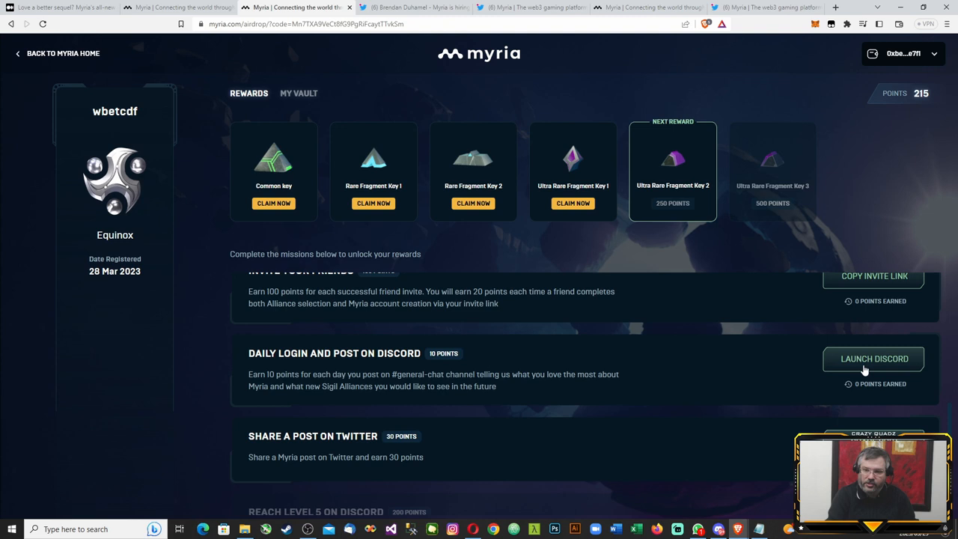
left_click(873, 358)
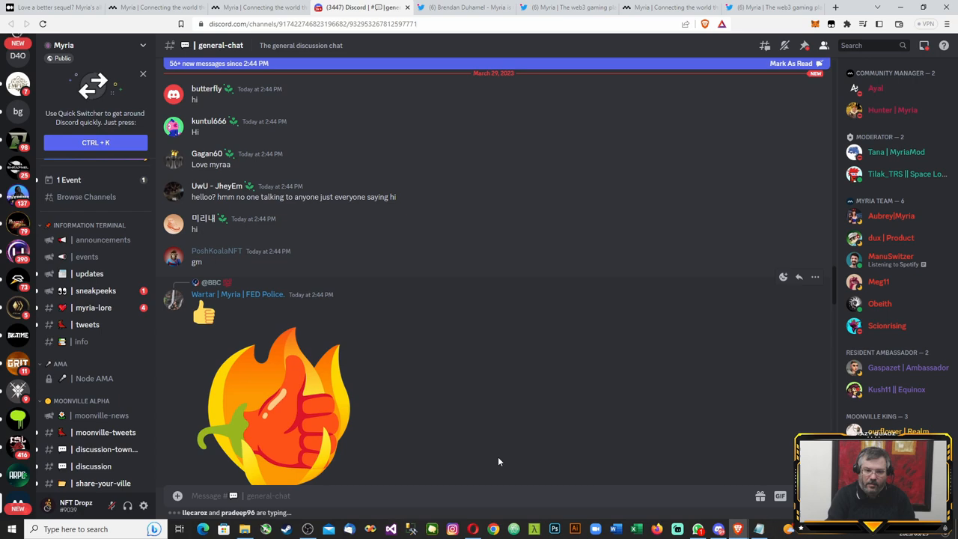
- Return from Discord #general-chat to the airdrop page and start the Twitter share mission
left_click(259, 8)
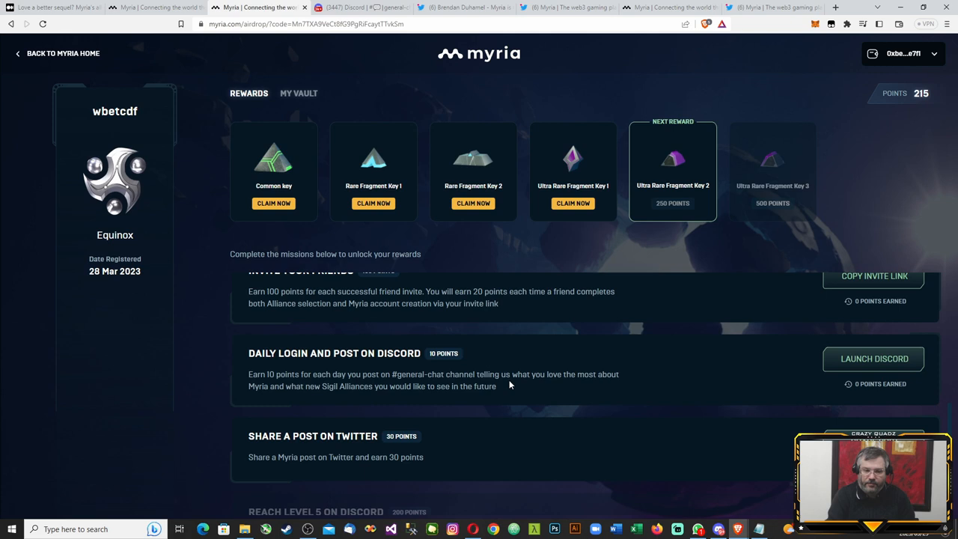
mouse_move(783, 409)
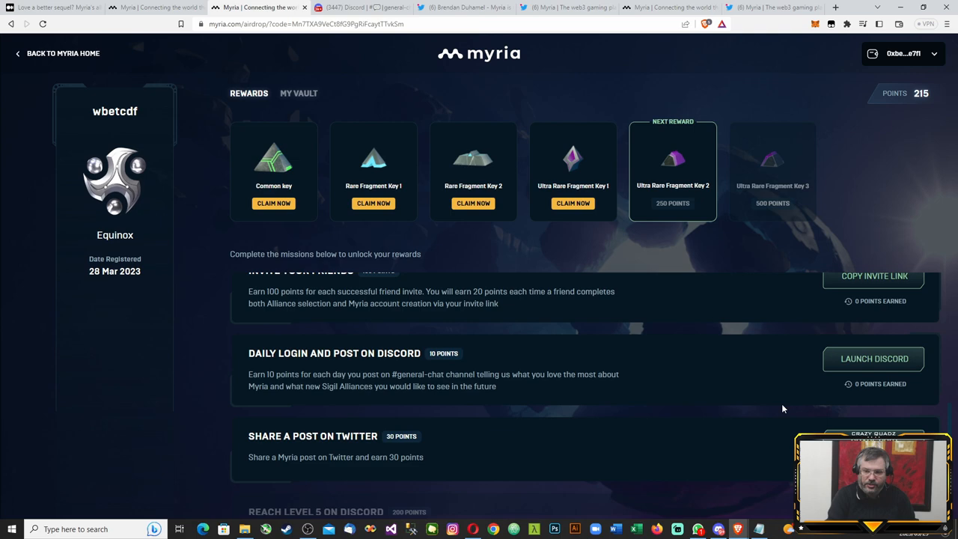
left_click(315, 7)
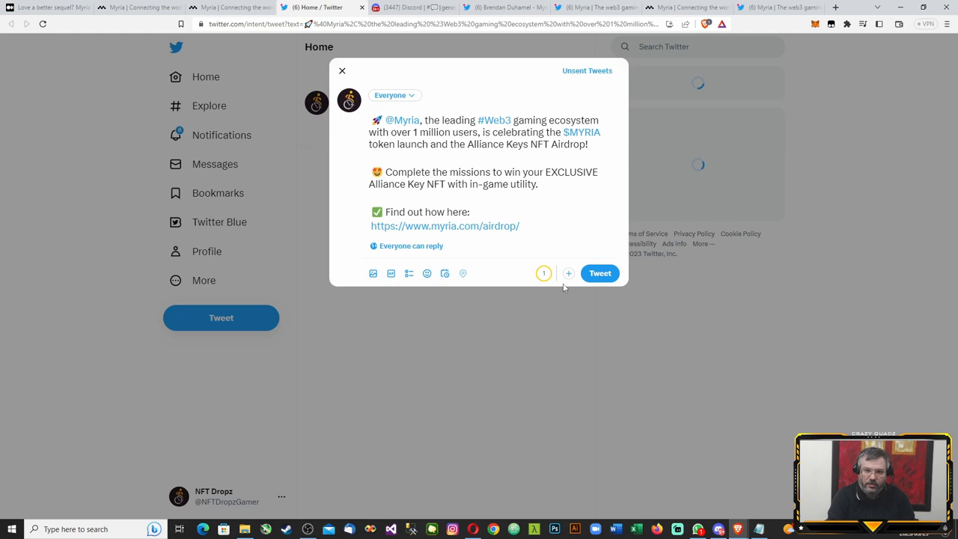
- Post the prefilled Myria airdrop tweet, completing the share mission at 245 points
left_click(600, 272)
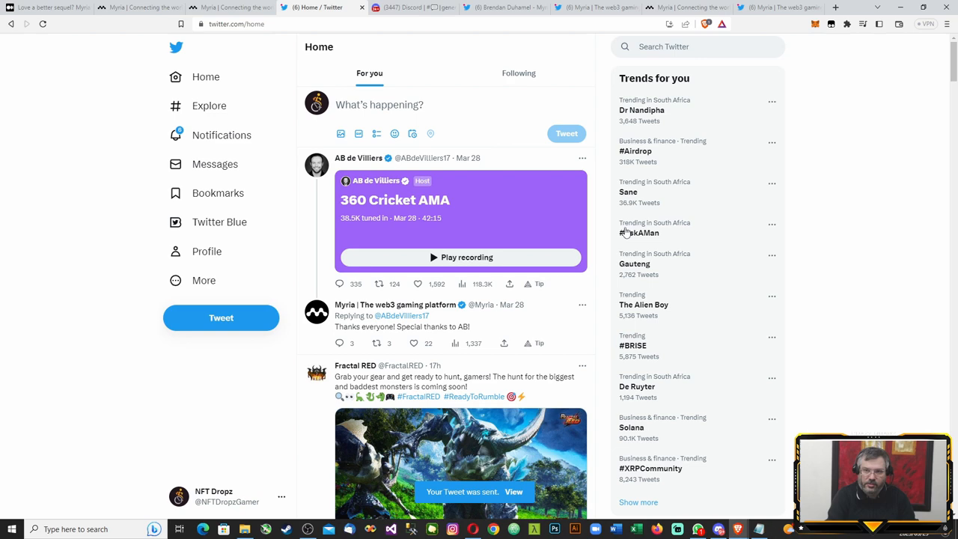
left_click(230, 7)
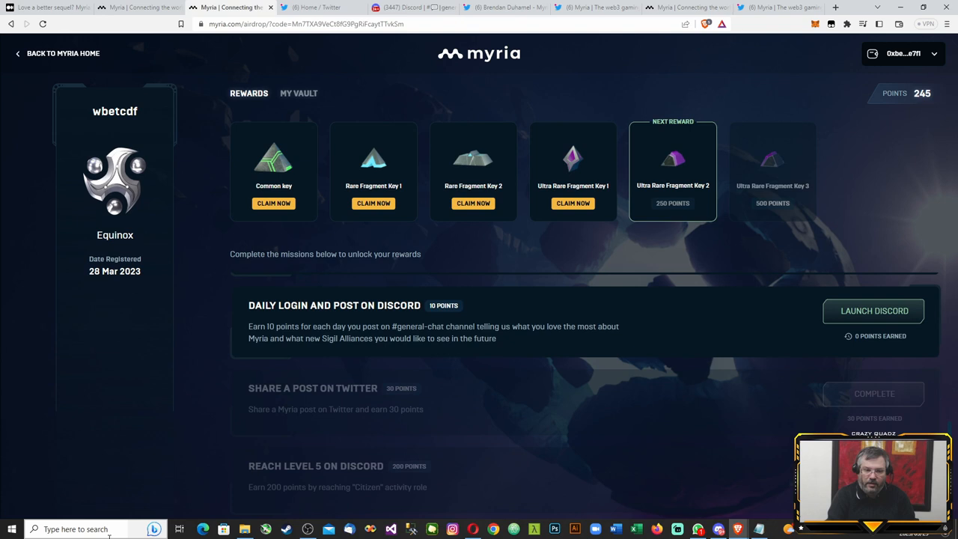
mouse_move(921, 192)
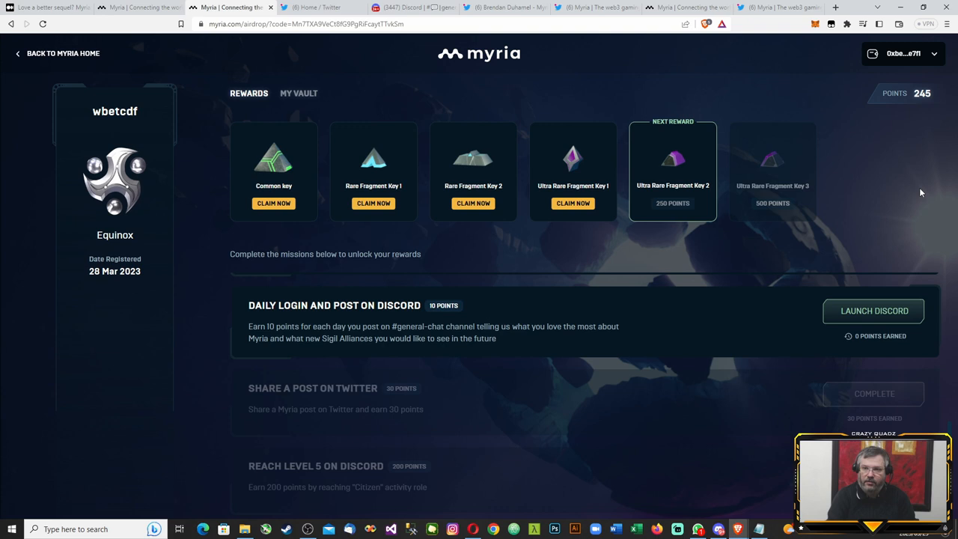
mouse_move(569, 166)
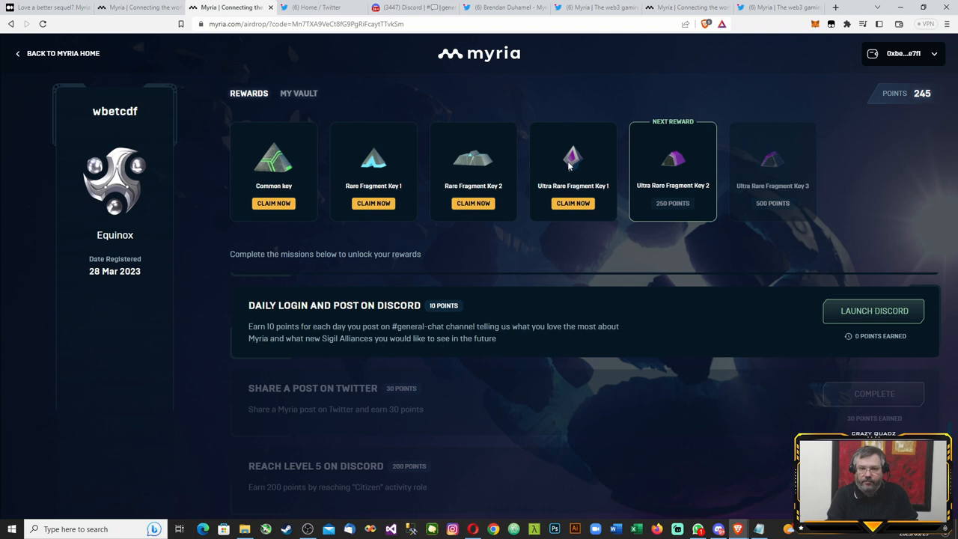
mouse_move(471, 284)
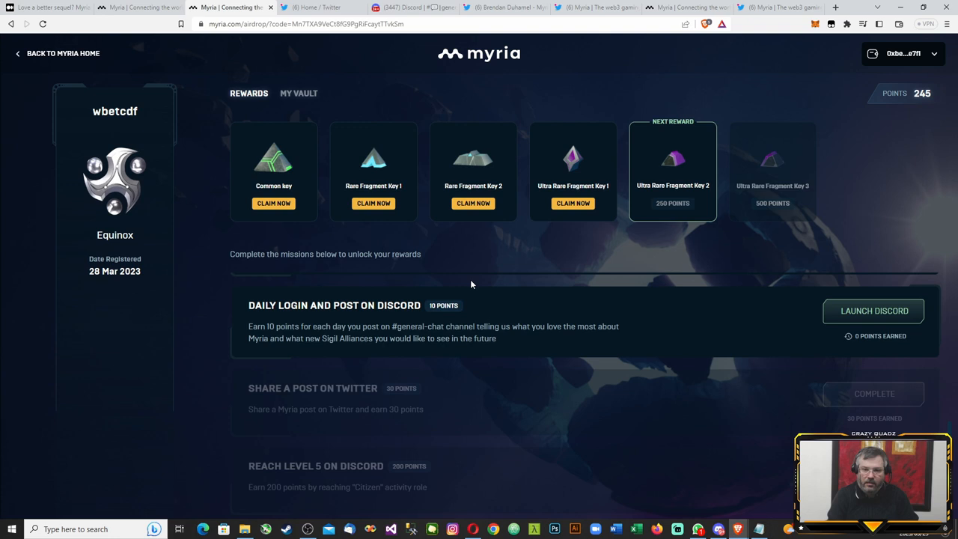